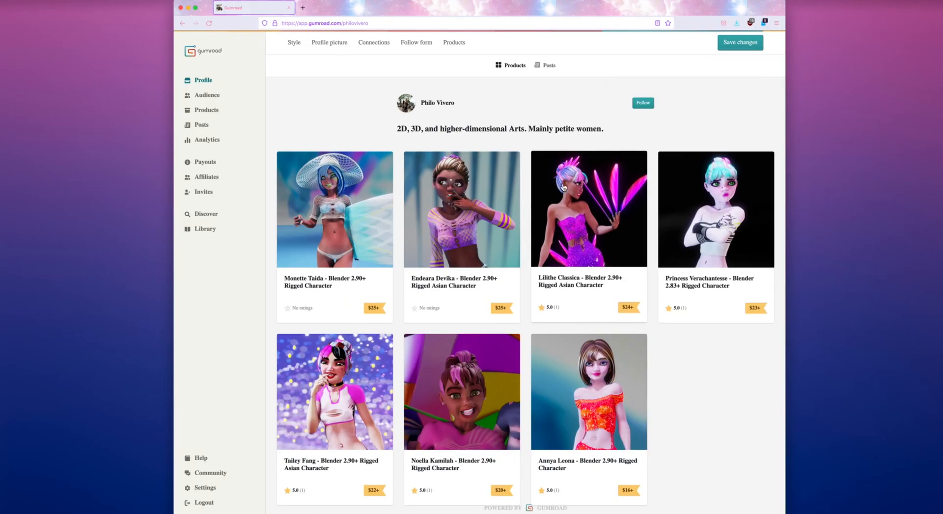
{"action": "mouse_move", "coordinate": [462, 223]}
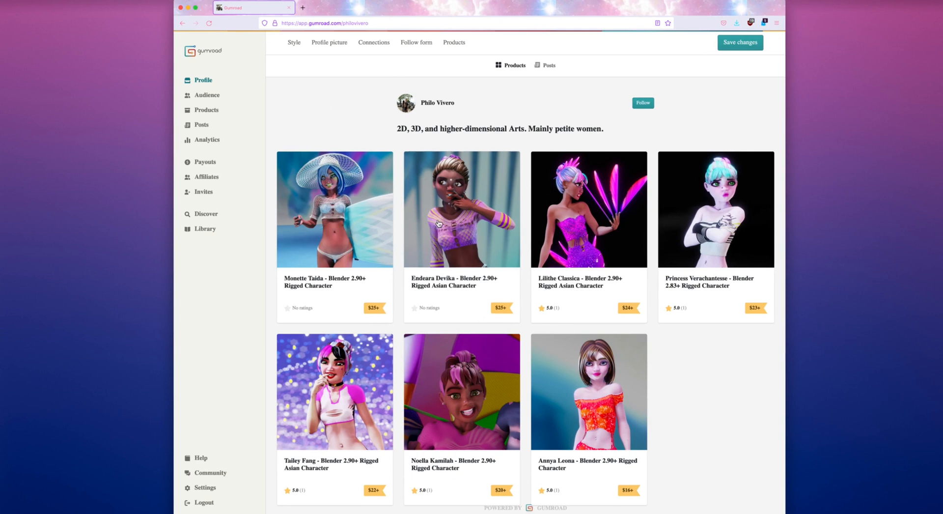
{"action": "mouse_move", "coordinate": [281, 127]}
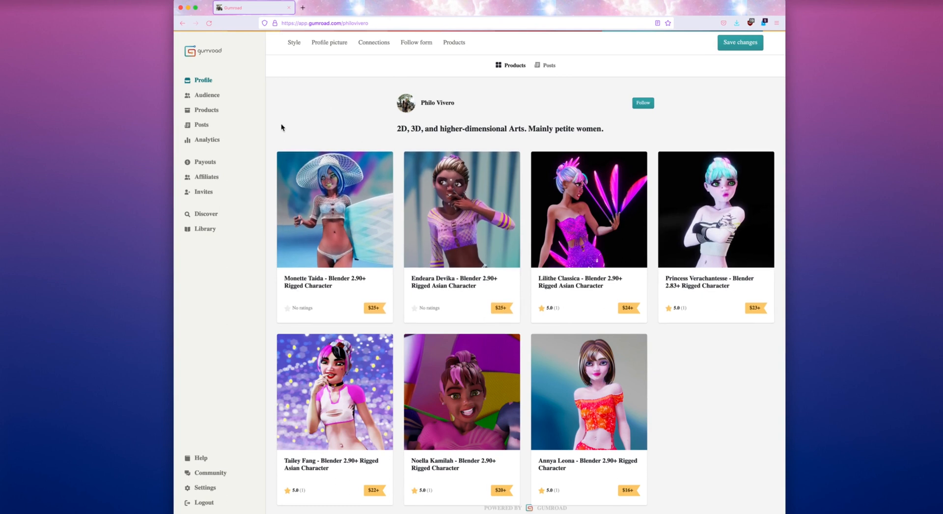
{"action": "mouse_move", "coordinate": [336, 126]}
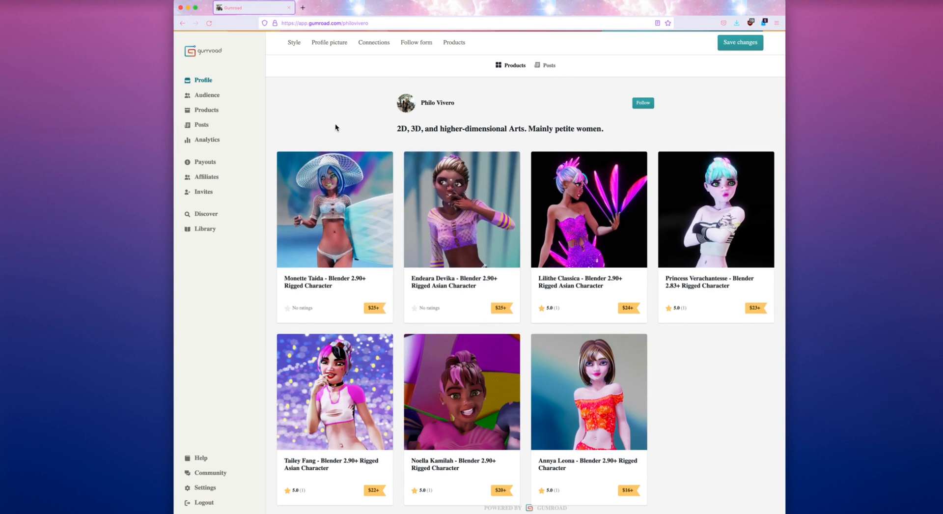
{"action": "mouse_move", "coordinate": [316, 115]}
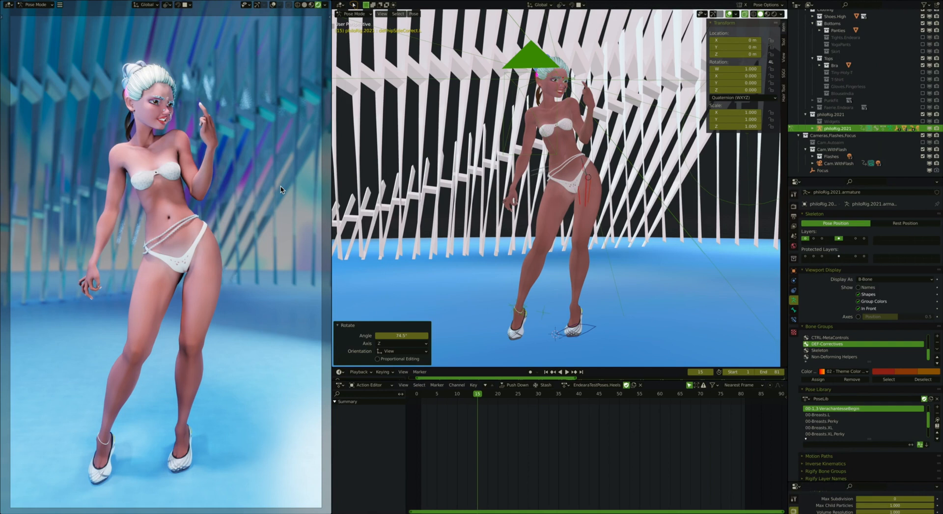
{"action": "mouse_move", "coordinate": [271, 178]}
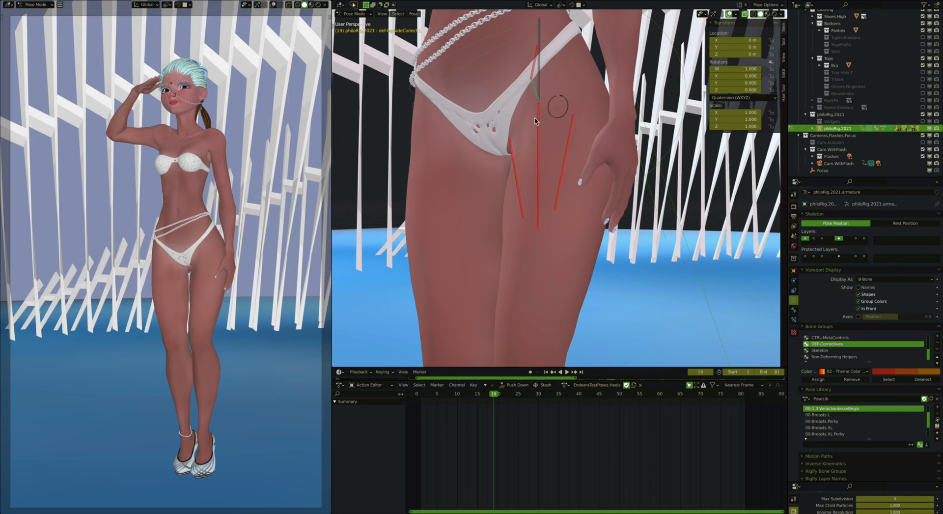
{"action": "mouse_move", "coordinate": [541, 46]}
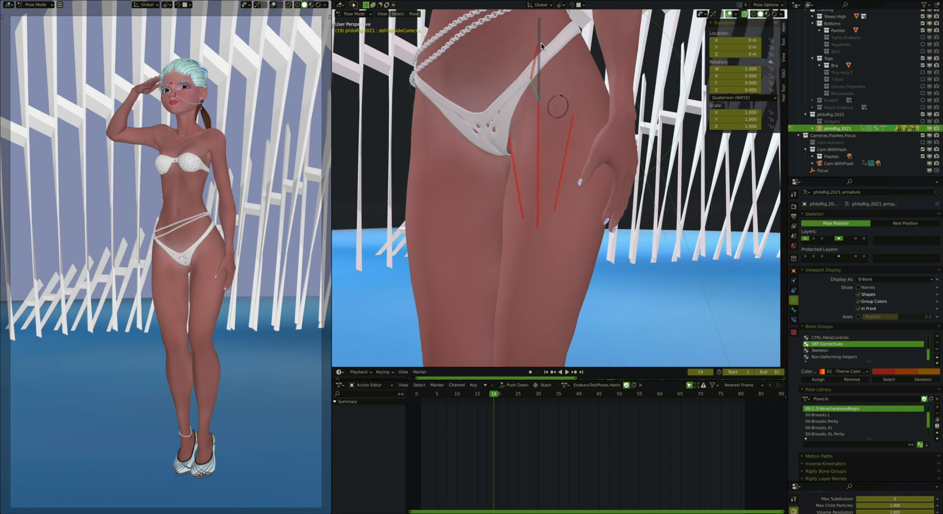
{"action": "mouse_move", "coordinate": [534, 68]}
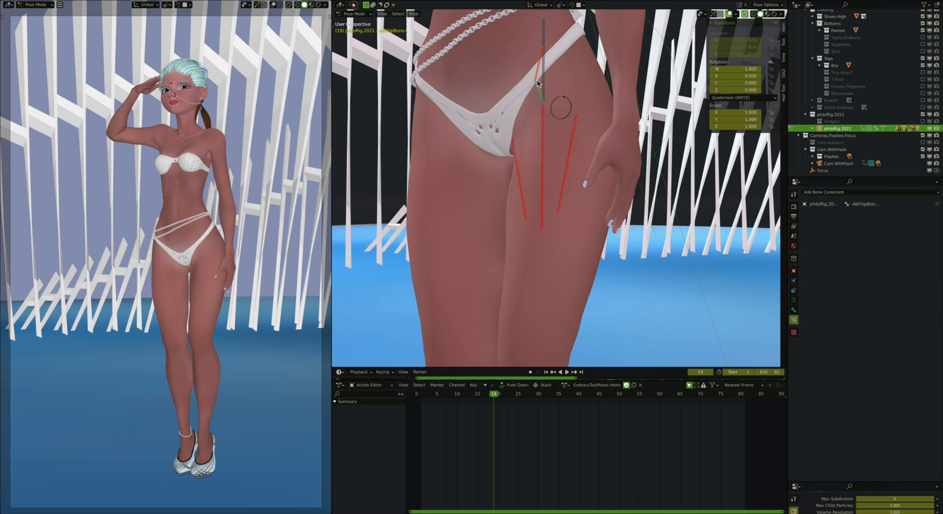
{"action": "mouse_move", "coordinate": [550, 88]}
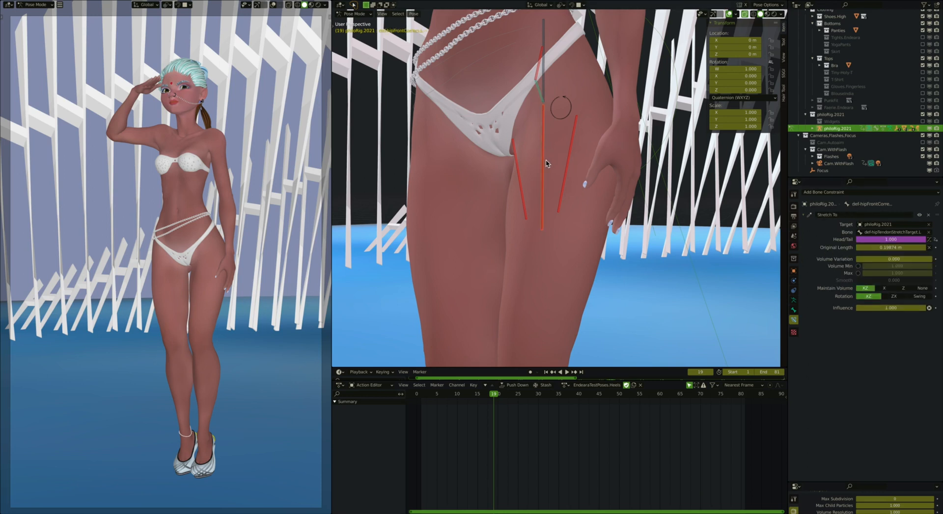
{"action": "mouse_move", "coordinate": [541, 155]}
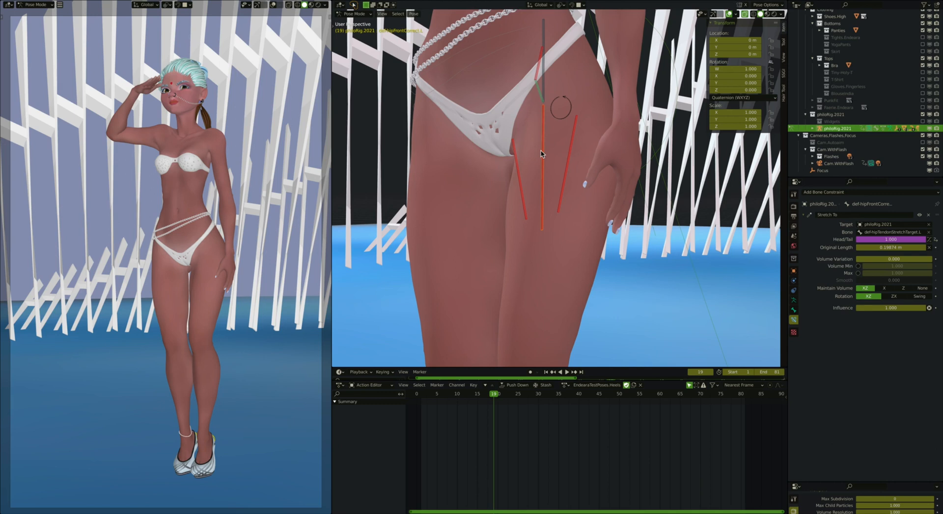
{"action": "mouse_move", "coordinate": [536, 106]}
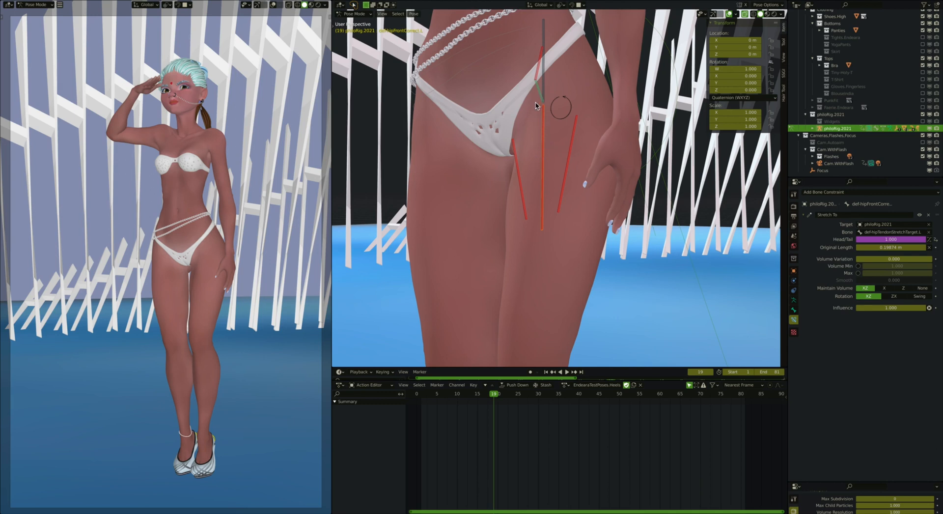
{"action": "mouse_move", "coordinate": [546, 117]}
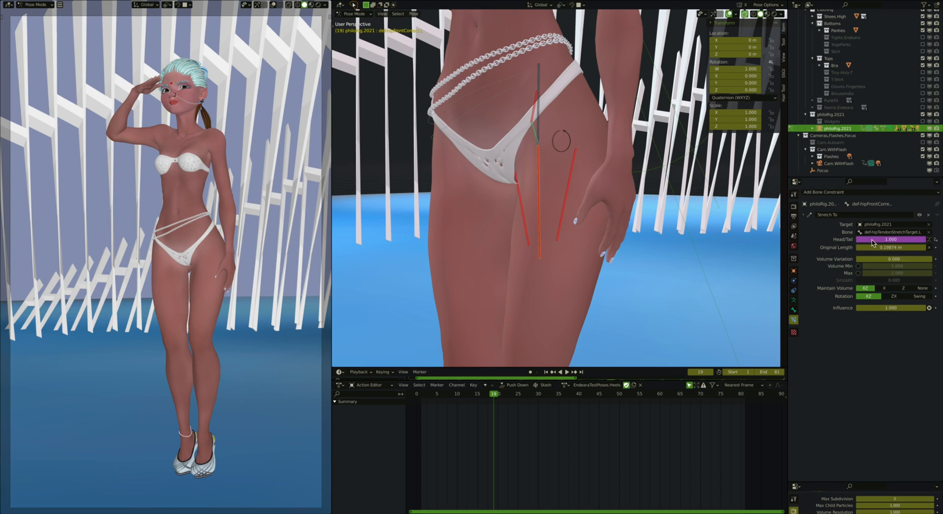
Target the Stretch To constraint at philoRig.2021's hip tendon stretch target bone.
{"action": "left_click", "coordinate": [891, 239]}
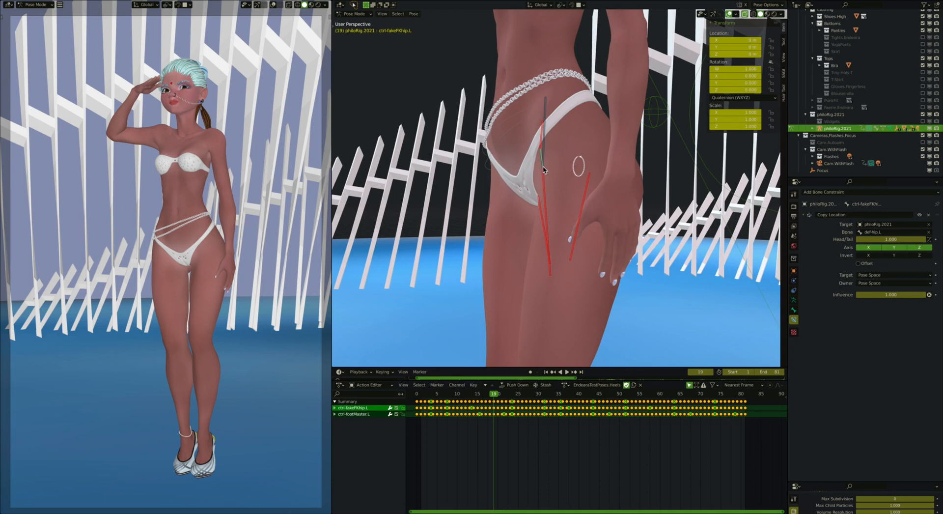
{"action": "mouse_move", "coordinate": [543, 103]}
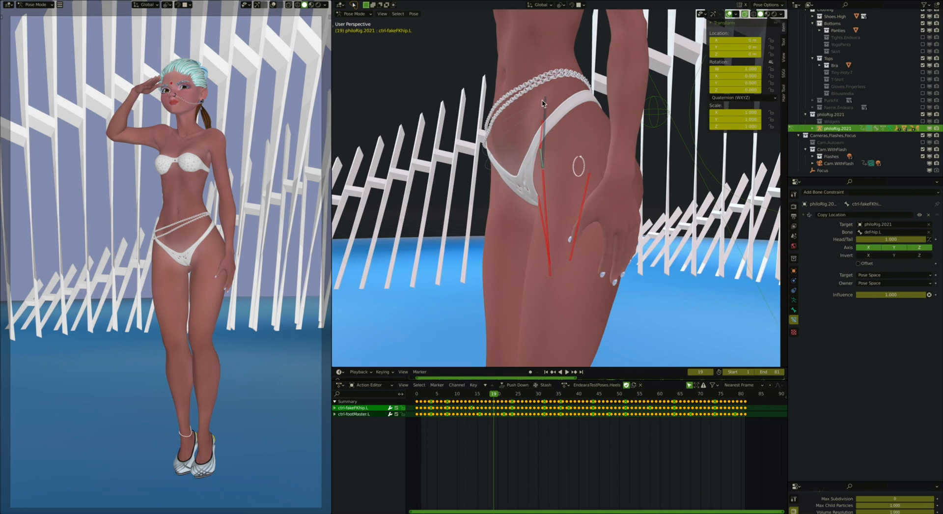
{"action": "mouse_move", "coordinate": [544, 172]}
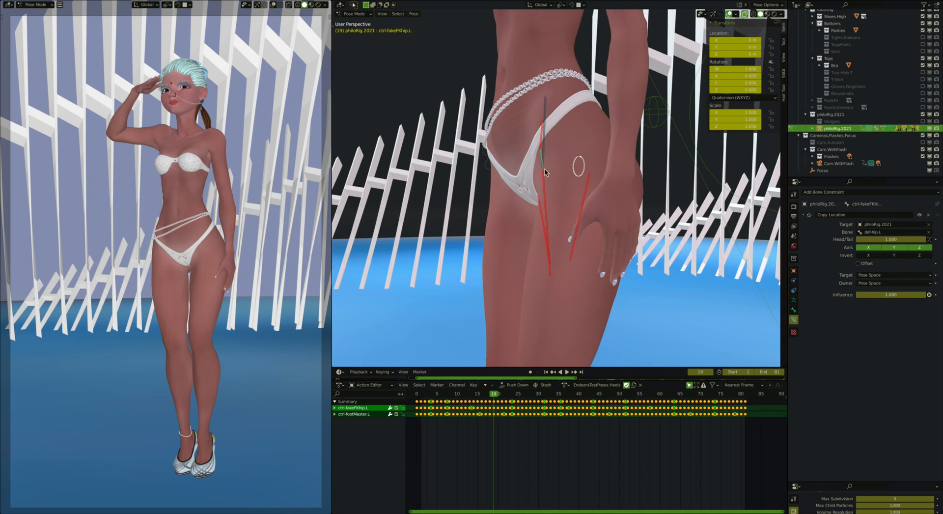
{"action": "mouse_move", "coordinate": [648, 181]}
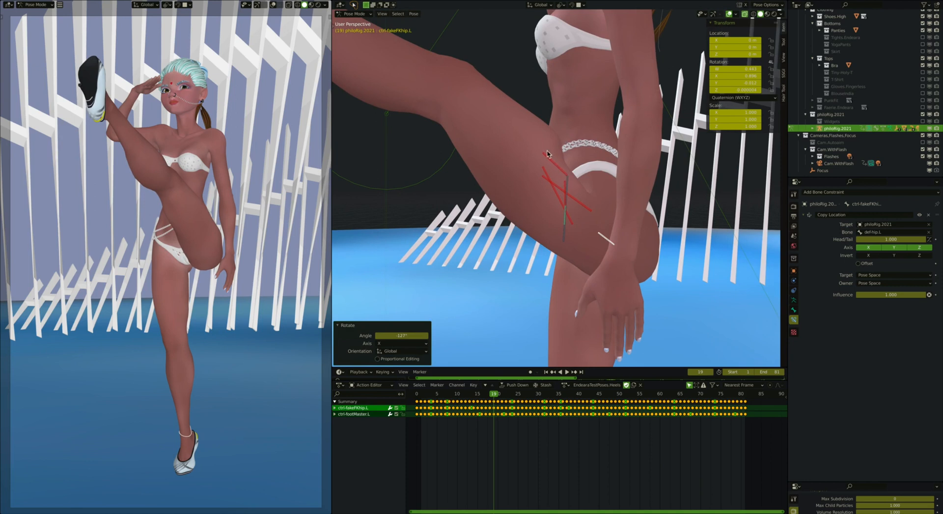
{"action": "mouse_move", "coordinate": [521, 151]}
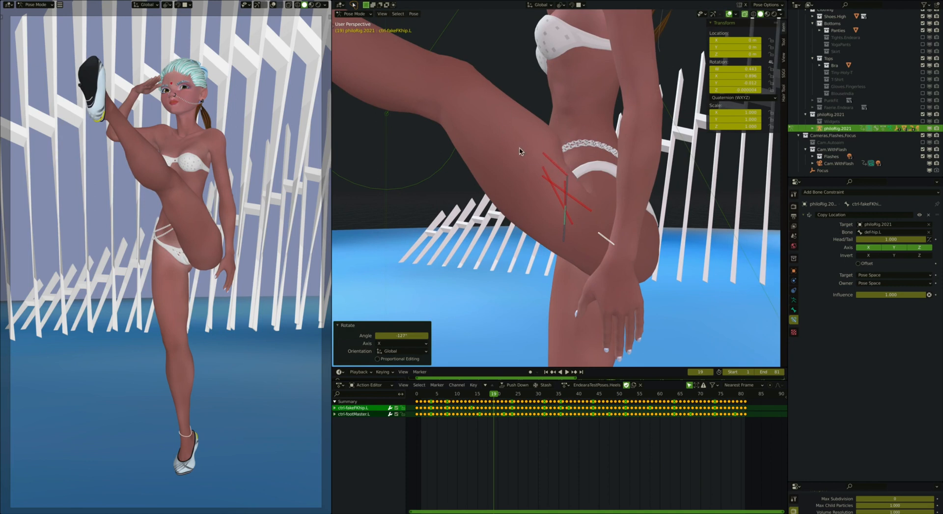
{"action": "mouse_move", "coordinate": [558, 169]}
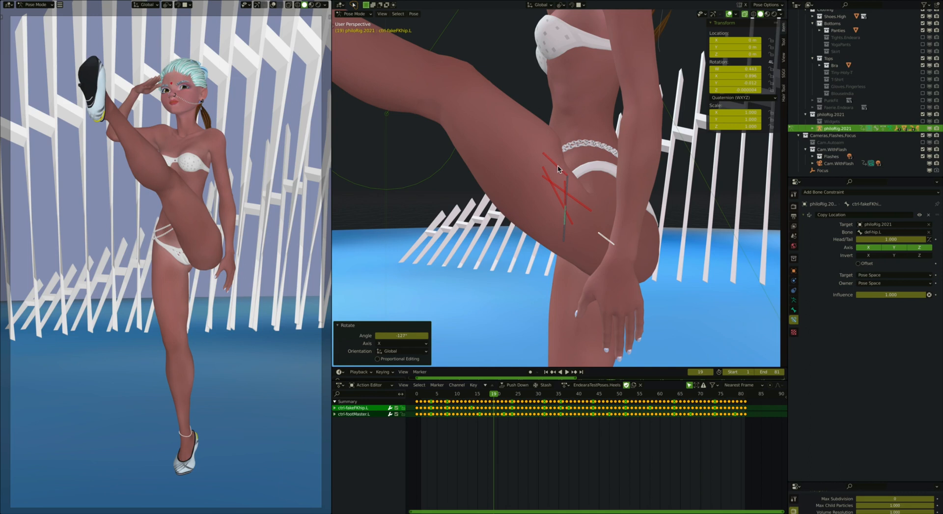
{"action": "mouse_move", "coordinate": [528, 160]}
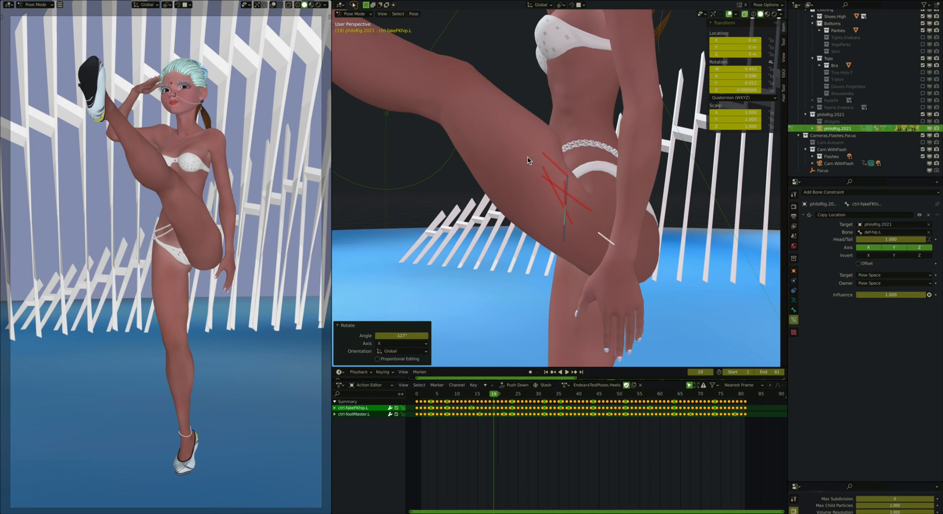
{"action": "mouse_move", "coordinate": [571, 184]}
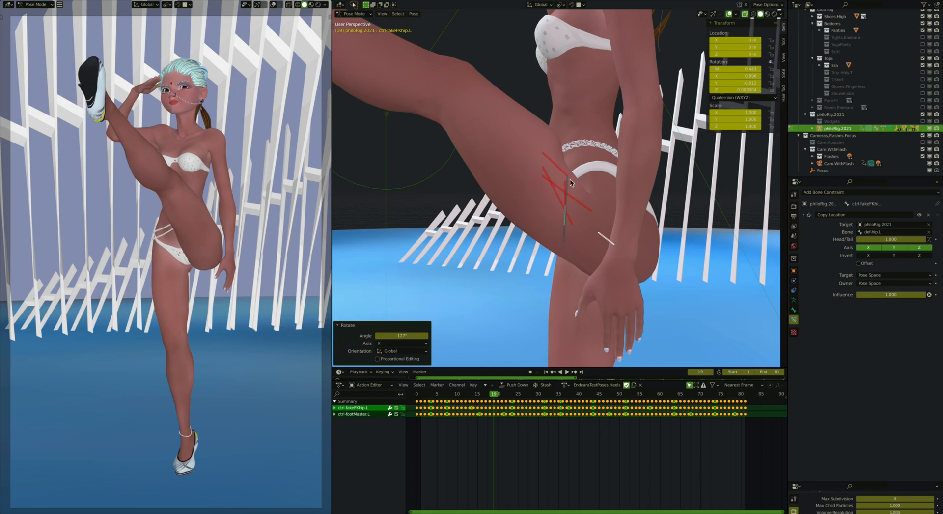
{"action": "mouse_move", "coordinate": [652, 253]}
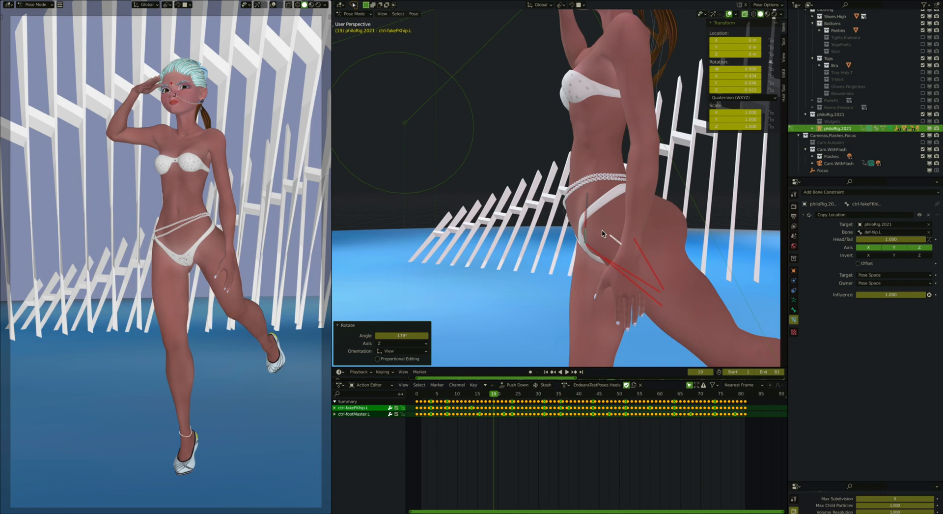
{"action": "mouse_move", "coordinate": [704, 210]}
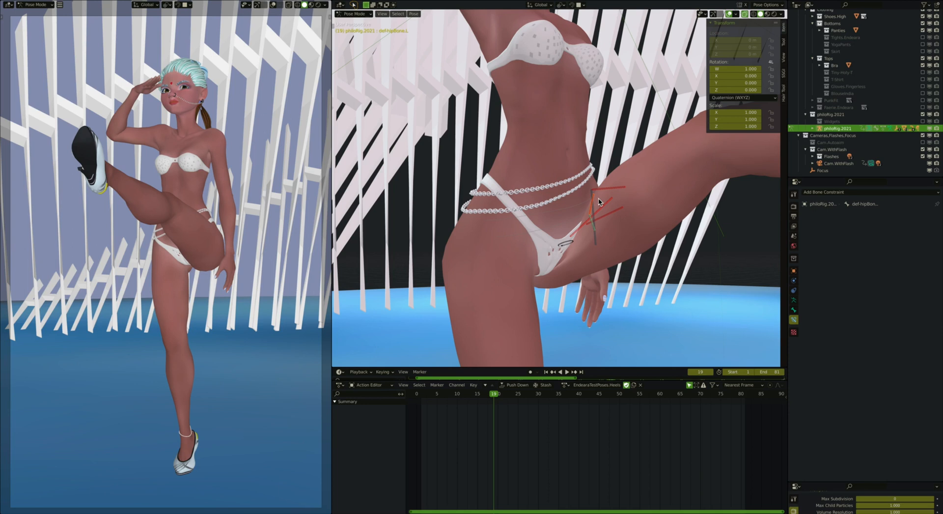
{"action": "mouse_move", "coordinate": [598, 209]}
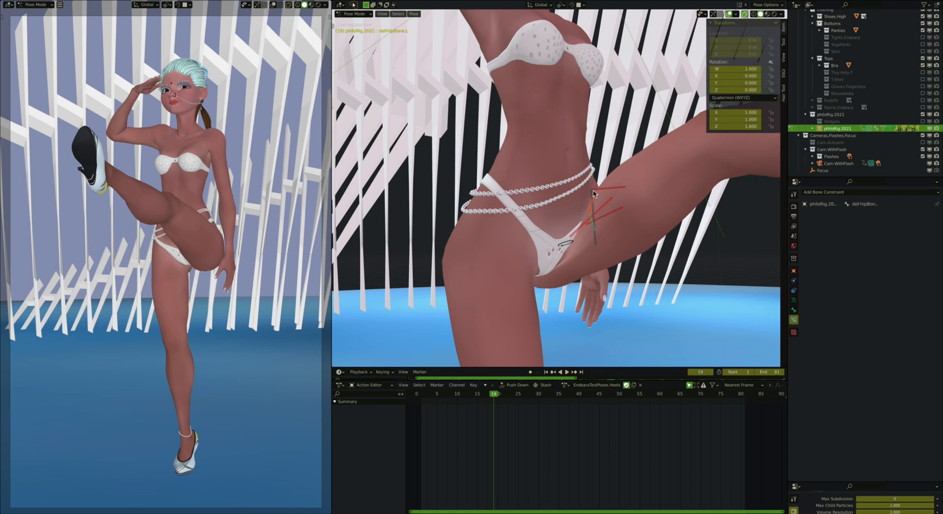
{"action": "mouse_move", "coordinate": [587, 240]}
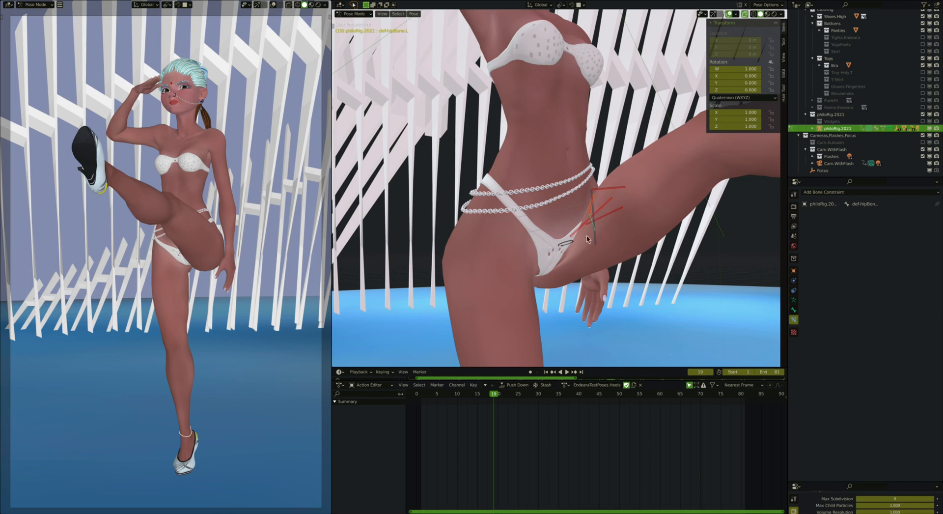
{"action": "mouse_move", "coordinate": [630, 213]}
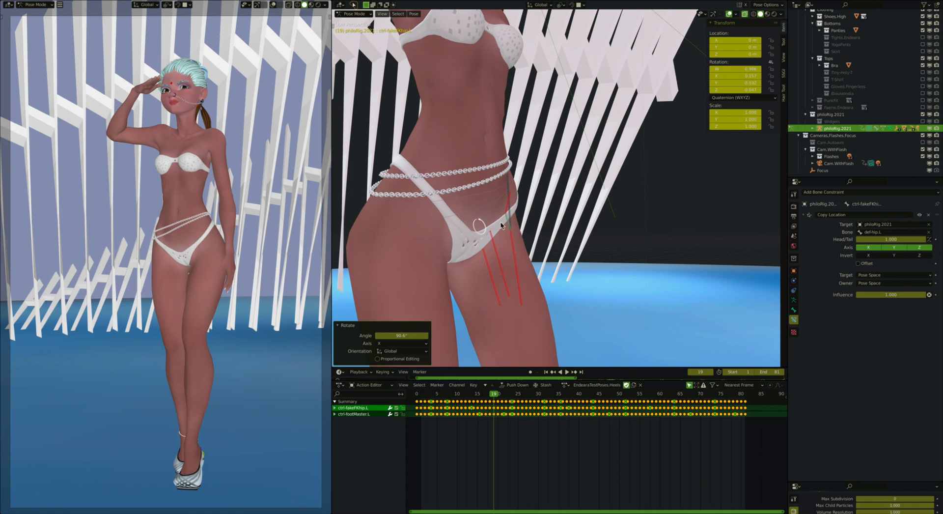
{"action": "mouse_move", "coordinate": [506, 207]}
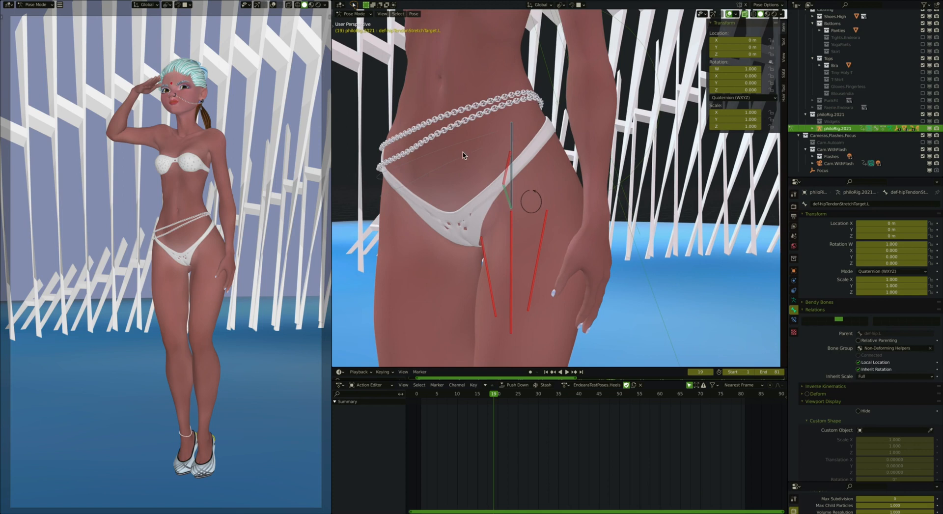
{"action": "mouse_move", "coordinate": [536, 175]}
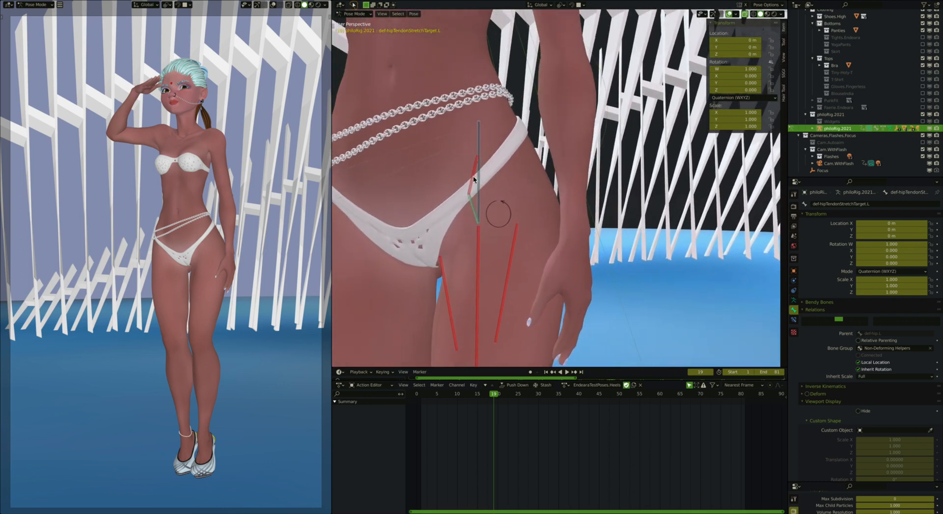
Select the hip deform bone to review its constraint panel, which lists none.
{"action": "left_click", "coordinate": [477, 175]}
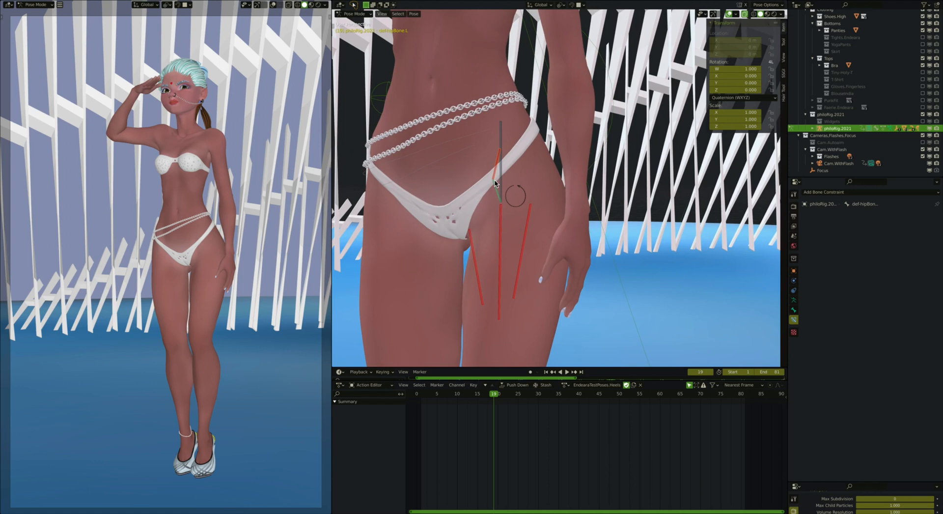
{"action": "mouse_move", "coordinate": [654, 212]}
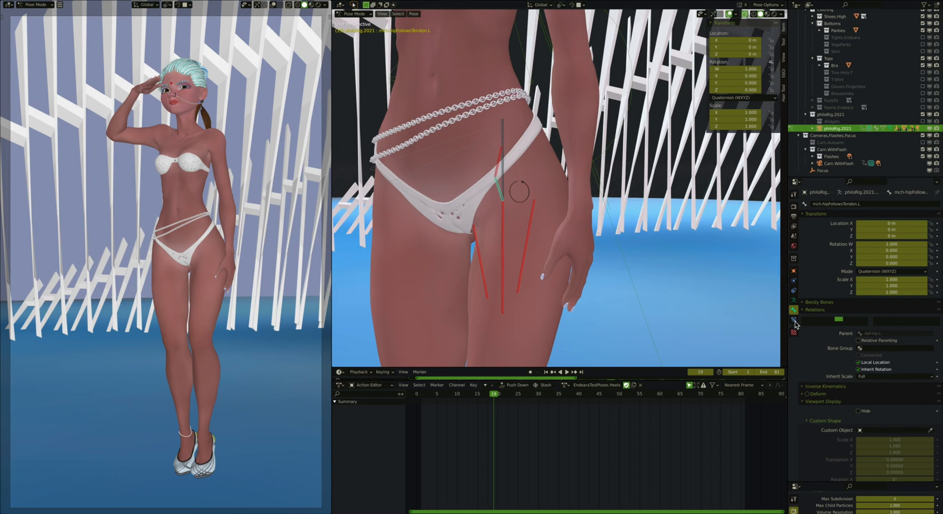
Show mch-hipFollowsTendon.L's Copy Location to def-hipFrontCorrect.L at influence 0.25.
{"action": "left_click", "coordinate": [793, 319]}
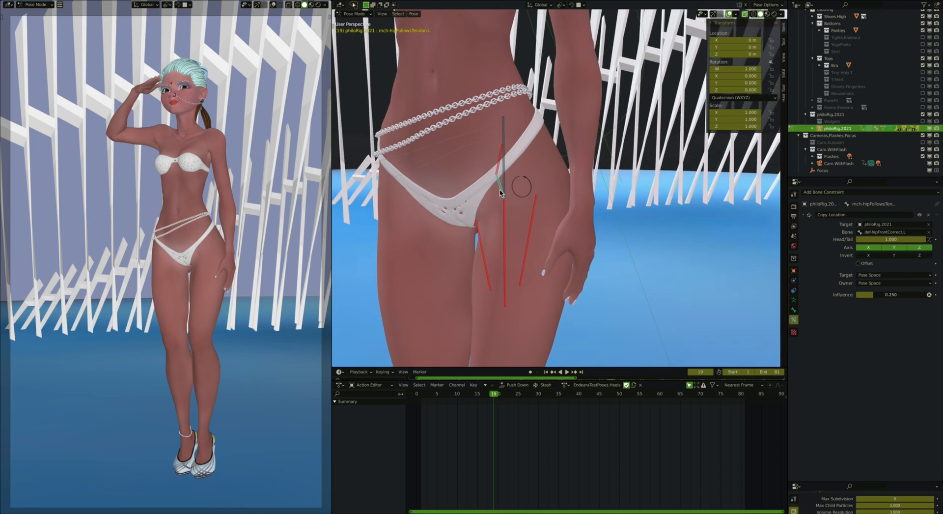
{"action": "mouse_move", "coordinate": [502, 115]}
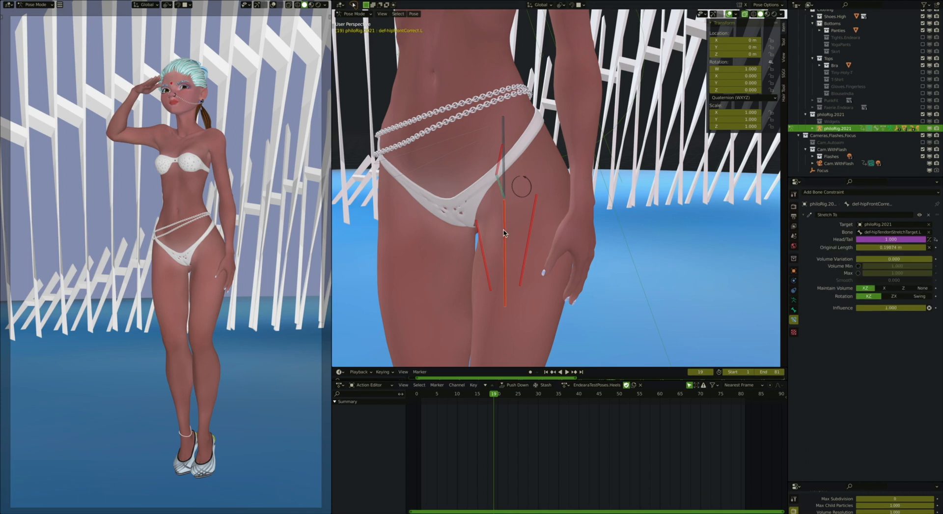
{"action": "mouse_move", "coordinate": [847, 243]}
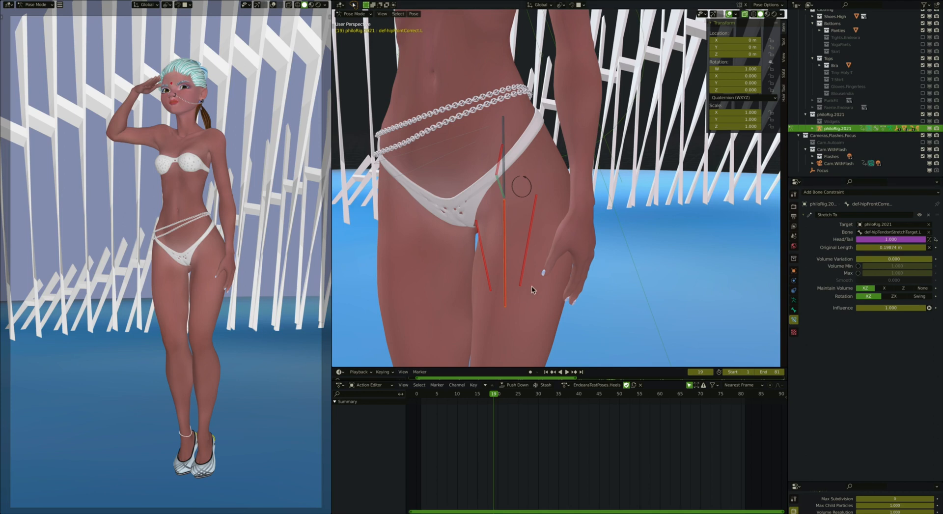
{"action": "mouse_move", "coordinate": [506, 309]}
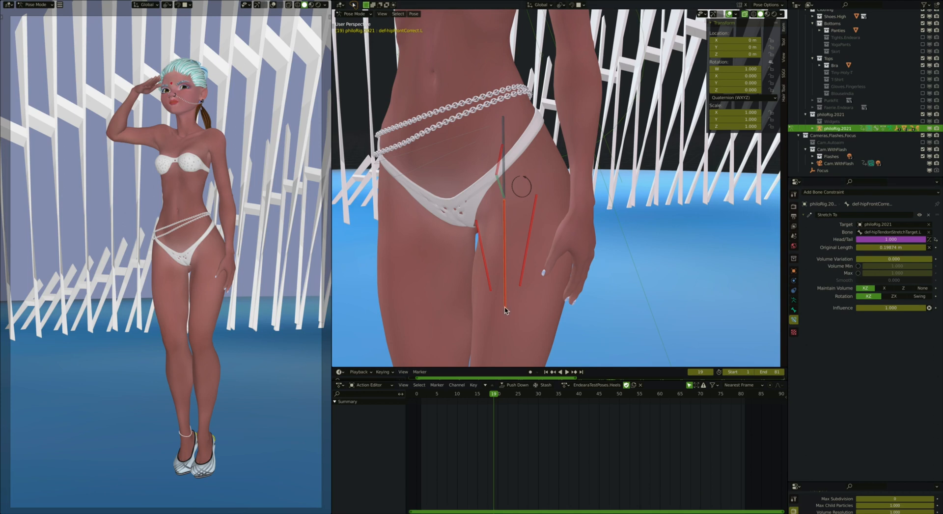
{"action": "mouse_move", "coordinate": [505, 202]}
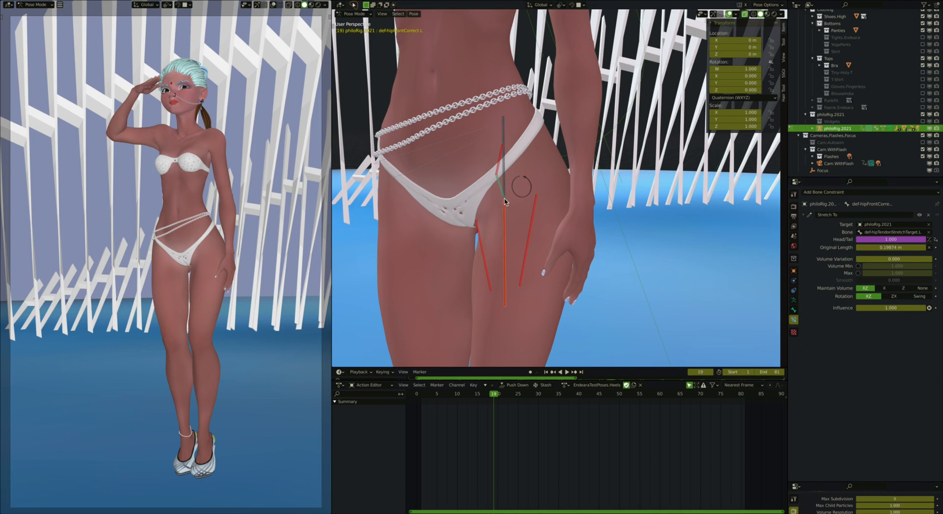
{"action": "mouse_move", "coordinate": [887, 255]}
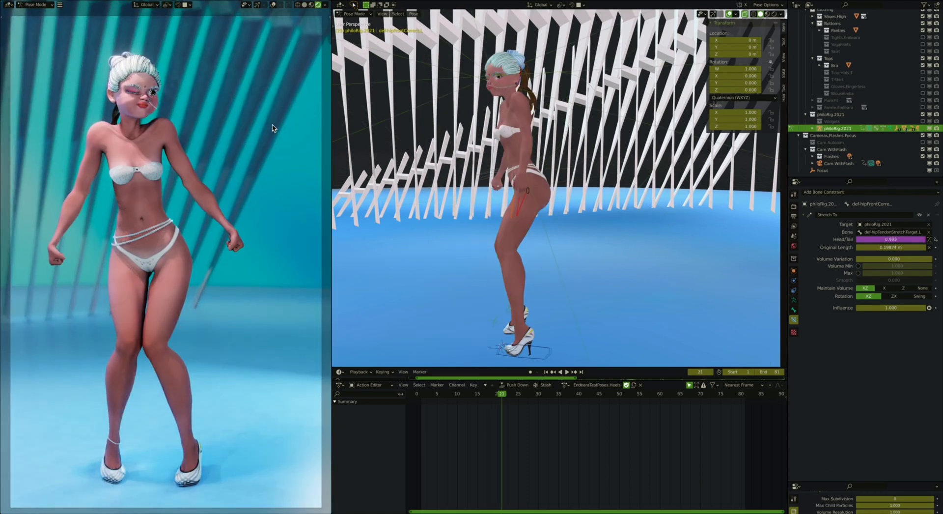
Play the raised-leg pose animation and pause on the lying pose to check thigh deformation.
{"action": "key", "text": "Right"}
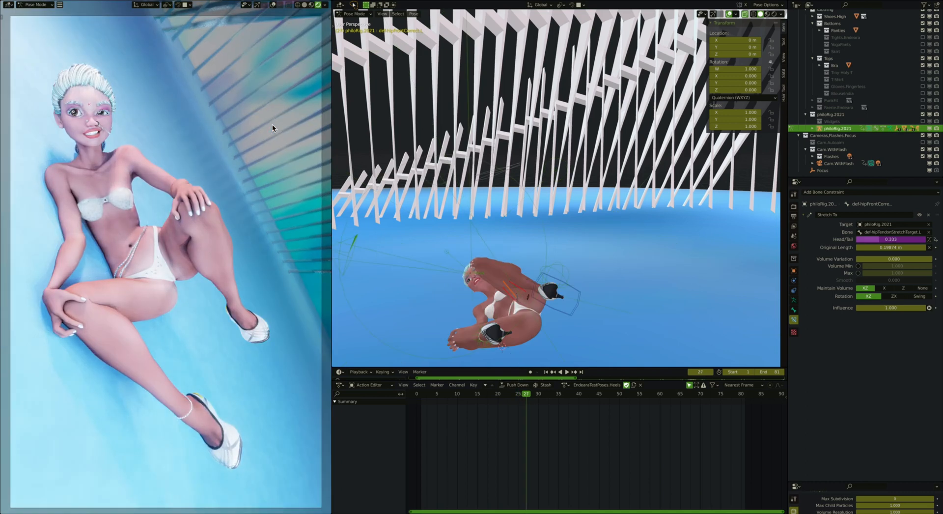
{"action": "left_click", "coordinate": [534, 394]}
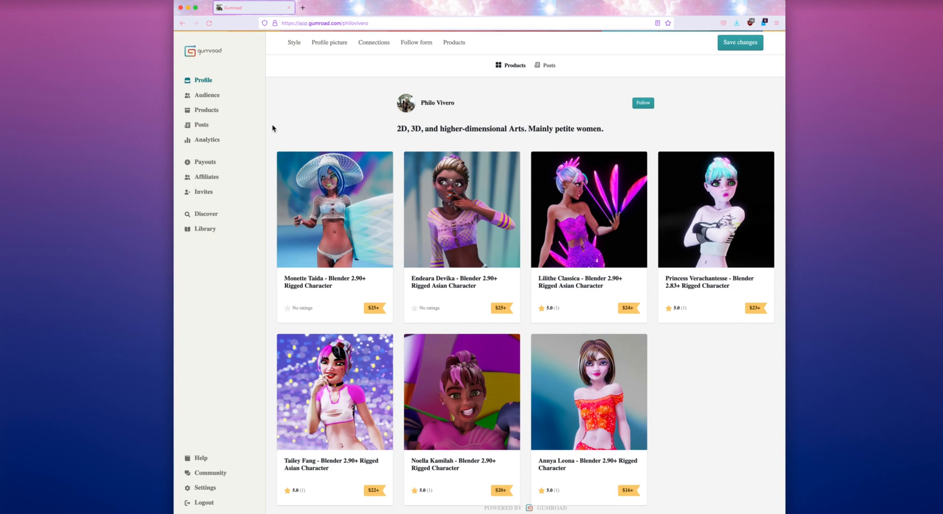
{"action": "mouse_move", "coordinate": [581, 237]}
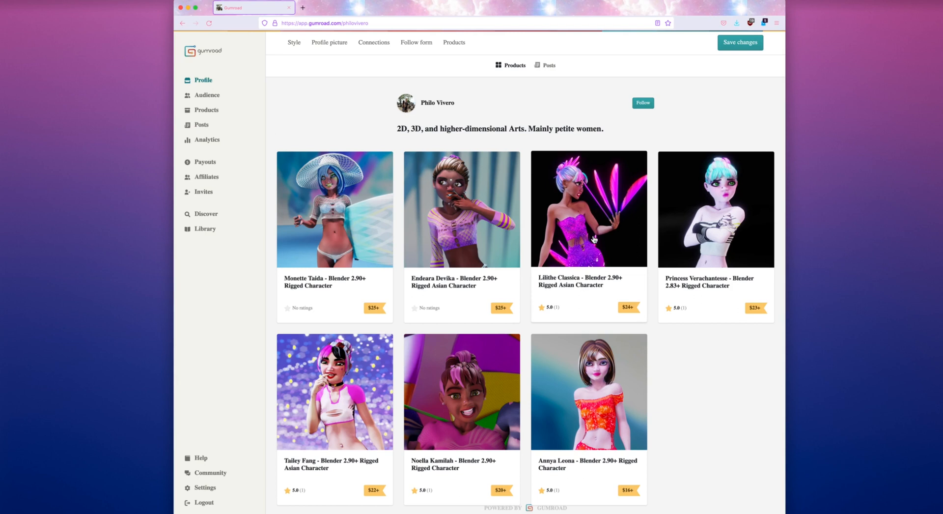
{"action": "mouse_move", "coordinate": [580, 220]}
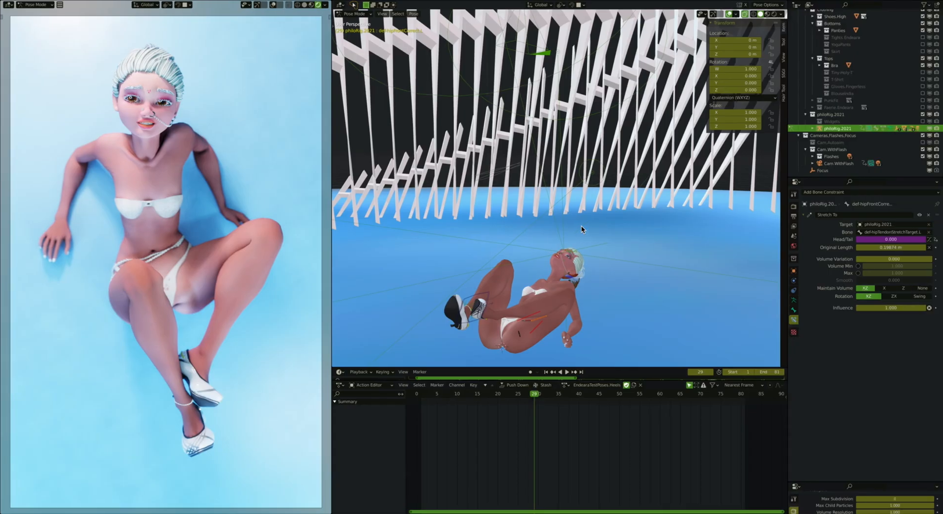
{"action": "mouse_move", "coordinate": [520, 268]}
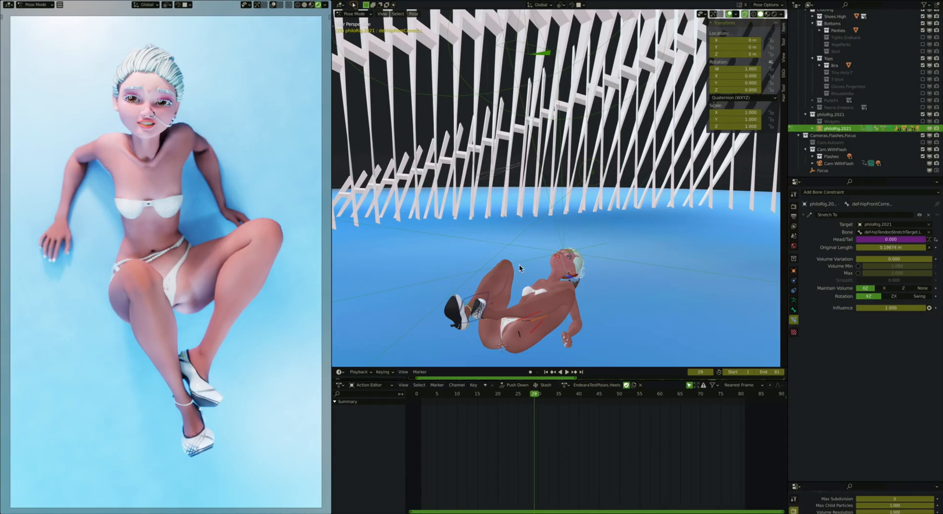
Advance the timeline to frame 31, the standing crossed-arms pose with Head/Tail at 1.0.
{"action": "left_click", "coordinate": [542, 393]}
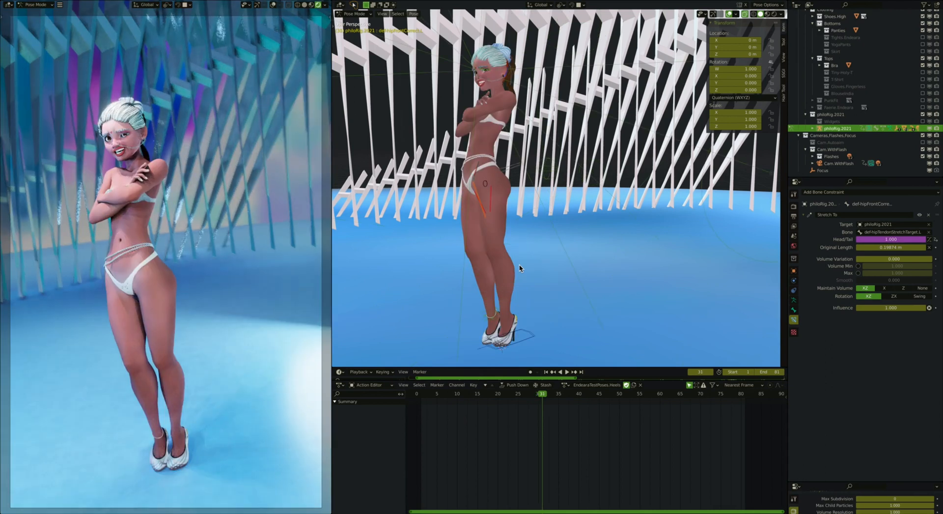
{"action": "mouse_move", "coordinate": [413, 220]}
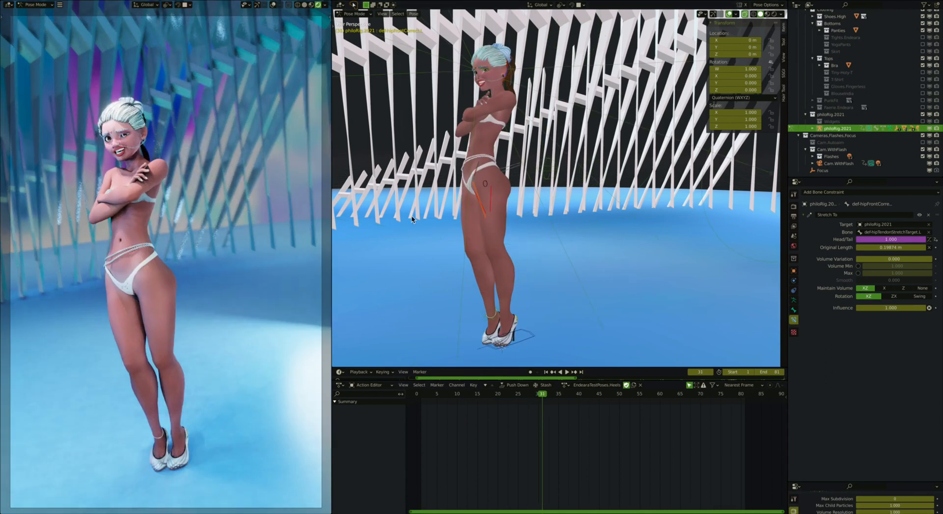